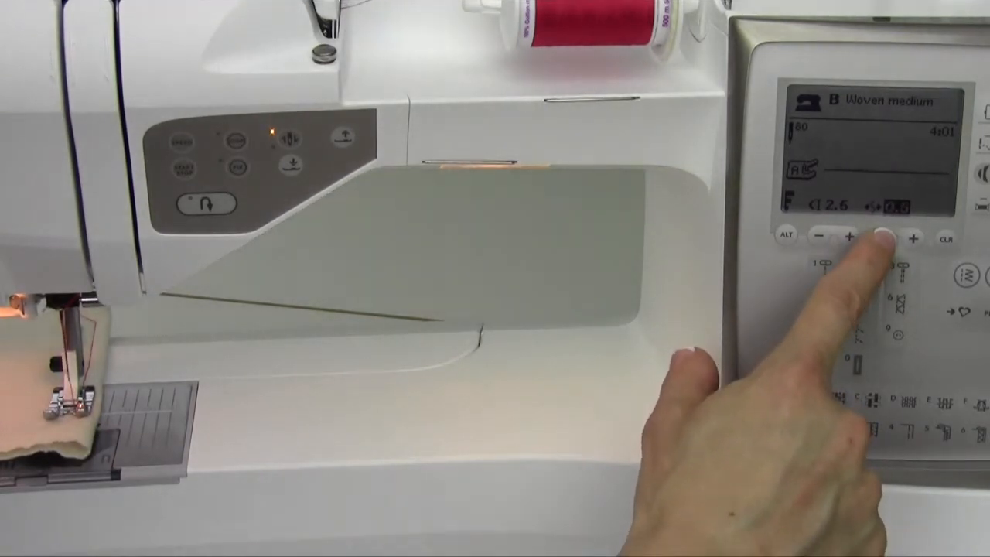
Shift the woven medium stitch position two steps left, to about -3.0.
{"action": "left_click", "coordinate": [912, 238]}
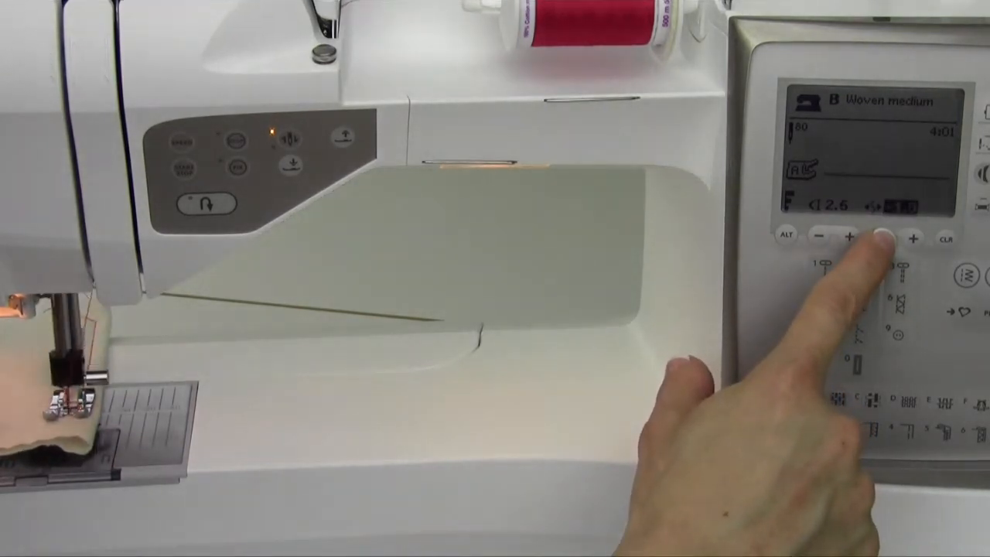
{"action": "left_click", "coordinate": [911, 238]}
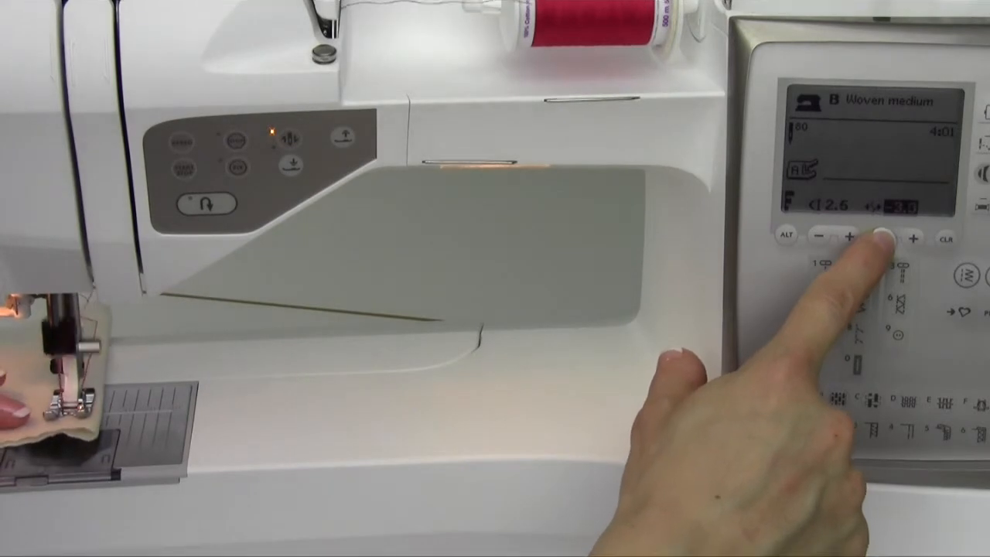